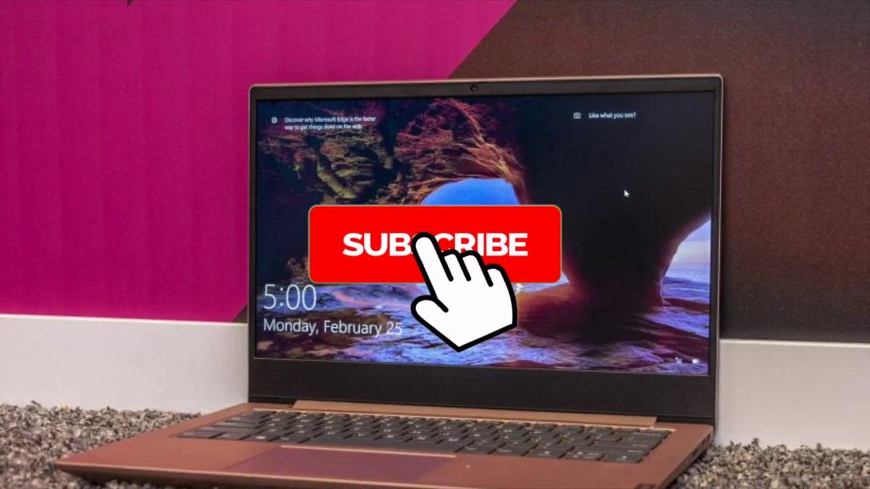
{"action": "left_click", "coordinate": [432, 245]}
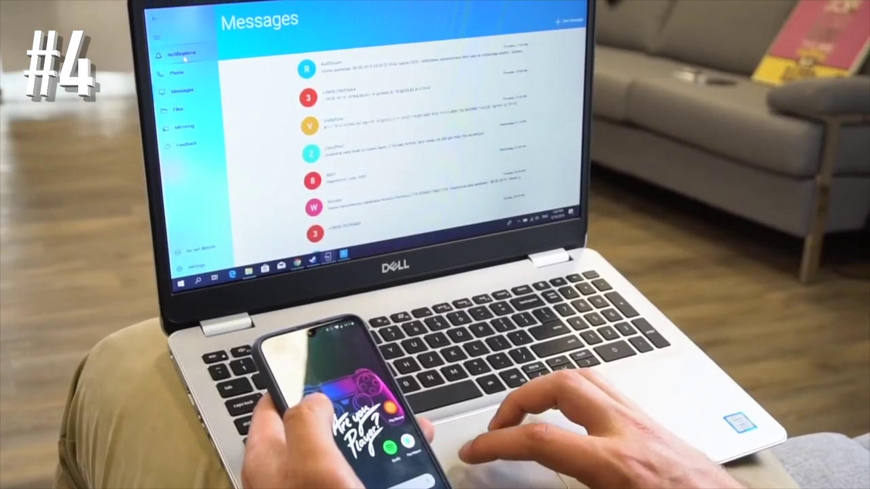
{"action": "left_click", "coordinate": [183, 51]}
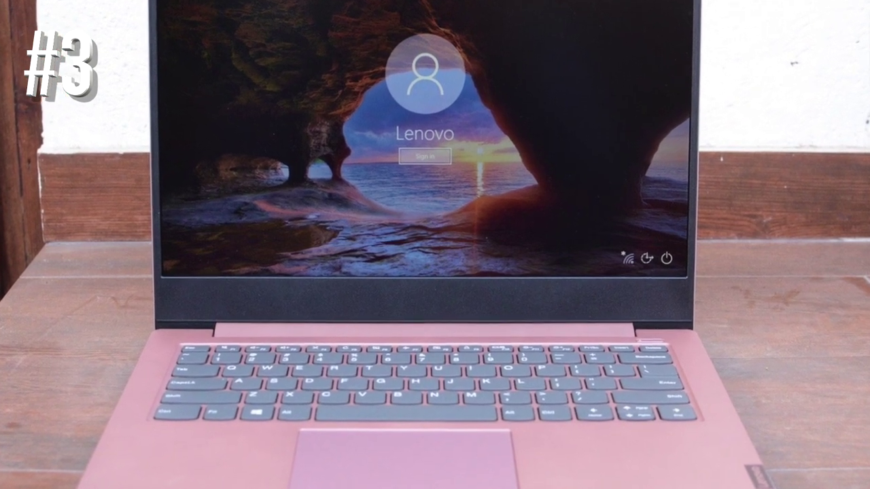
{"action": "left_click", "coordinate": [424, 158]}
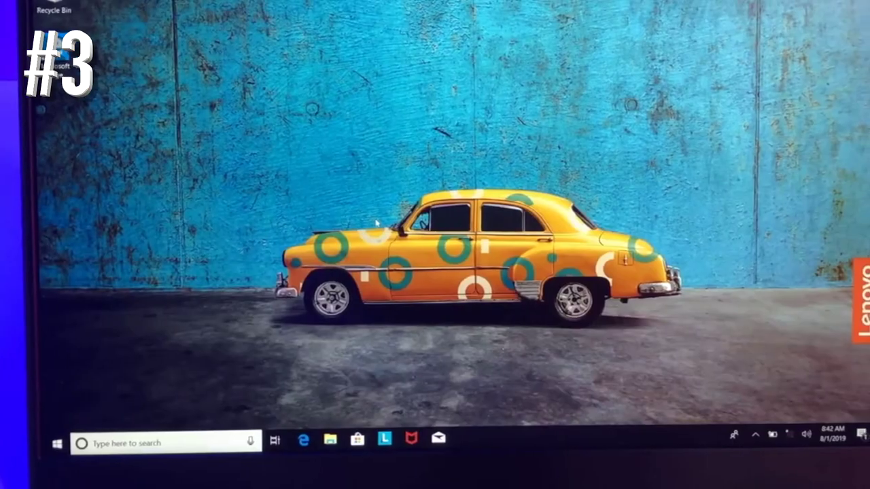